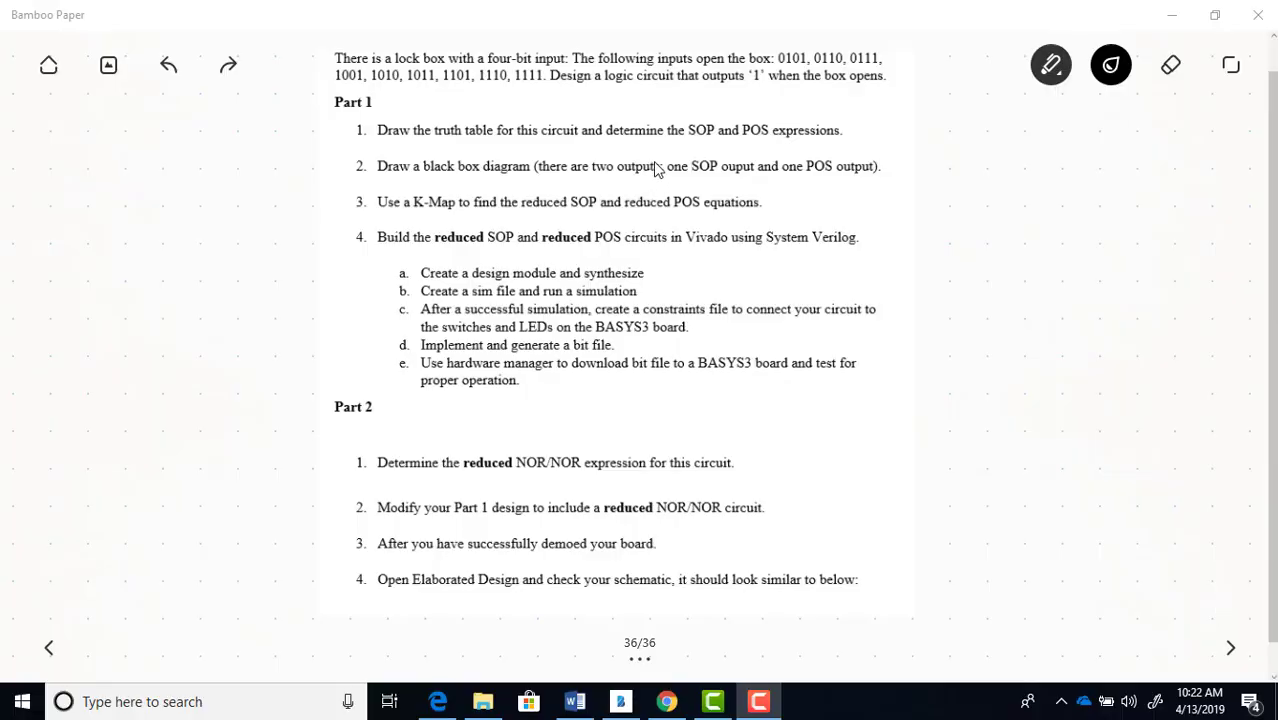
mouse_move(752, 76)
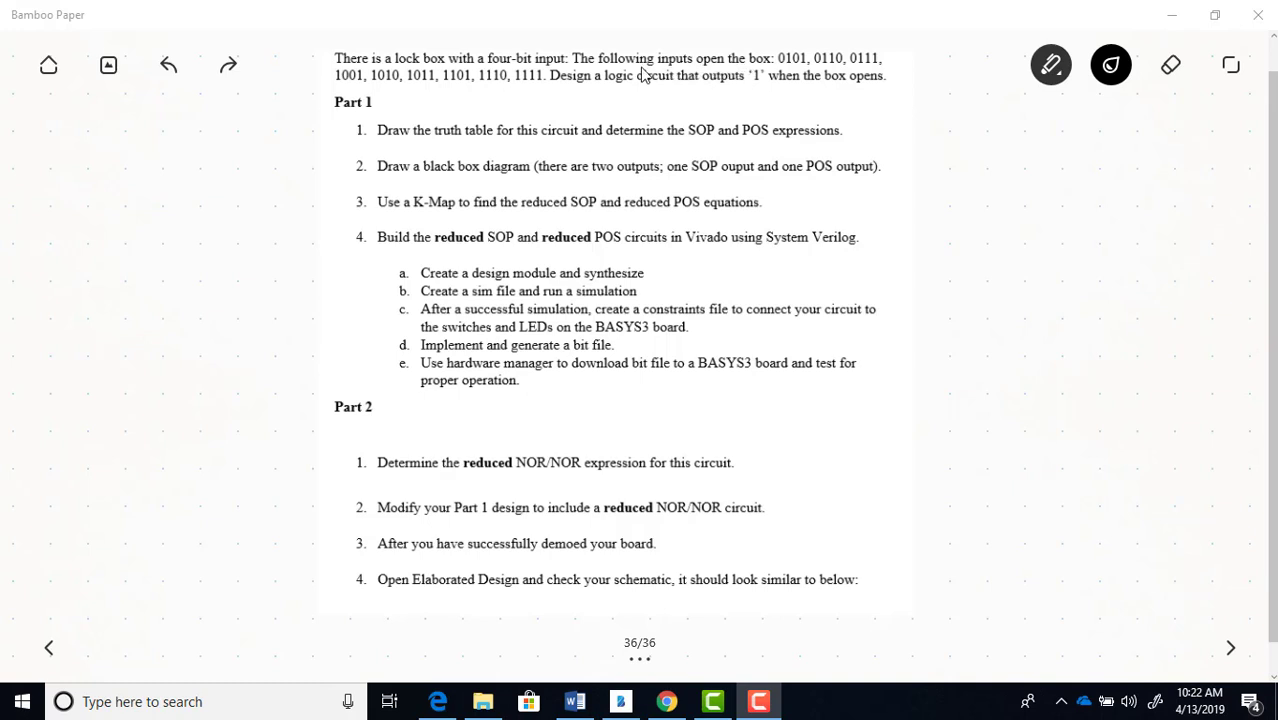
mouse_move(536, 72)
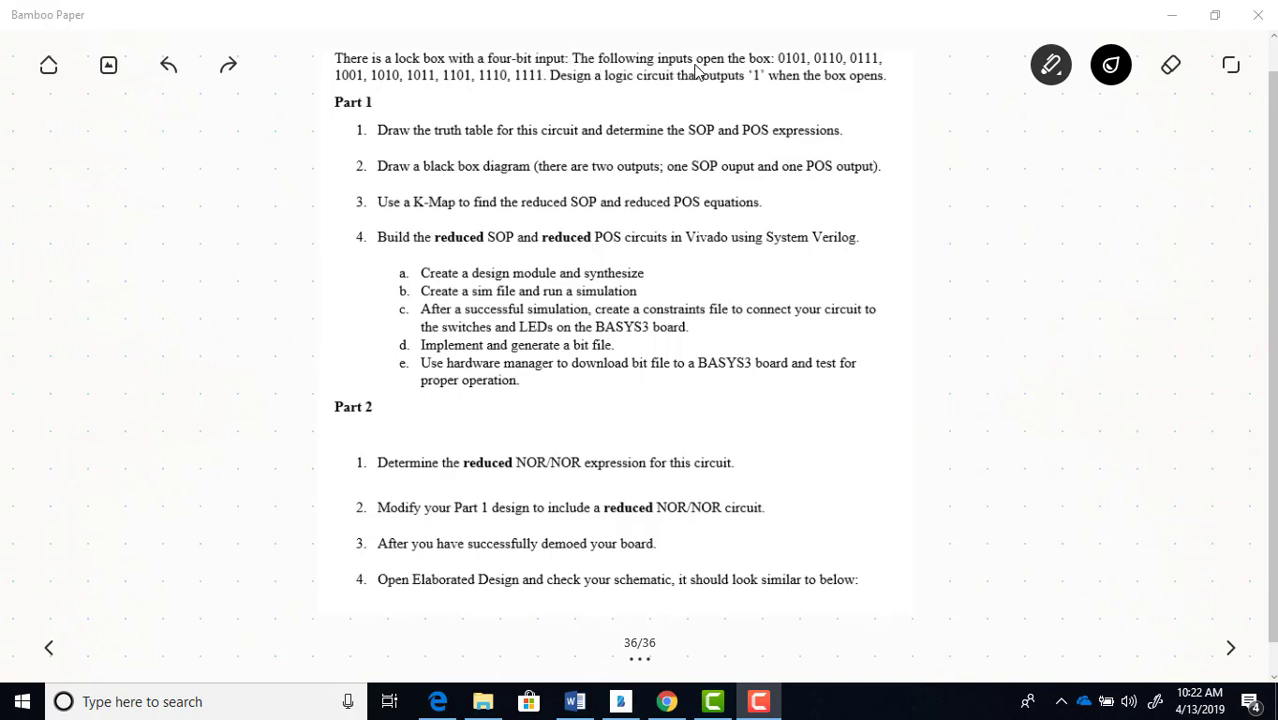
mouse_move(752, 72)
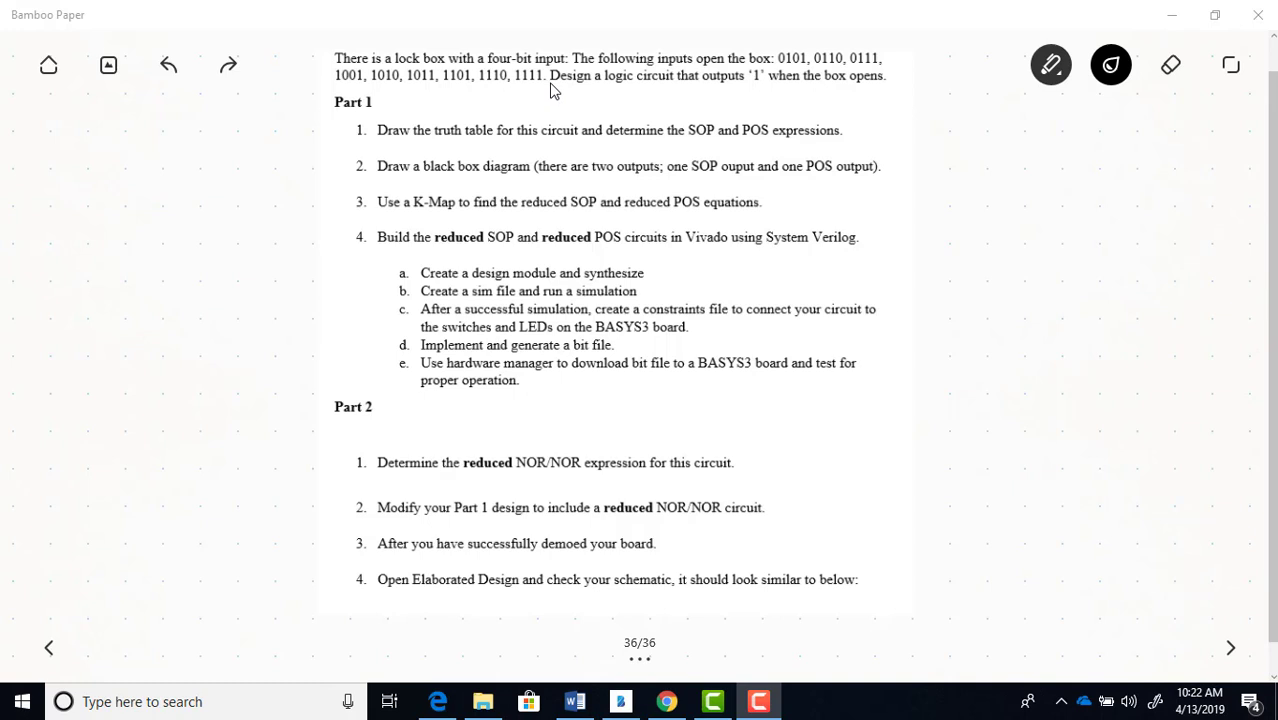
mouse_move(678, 96)
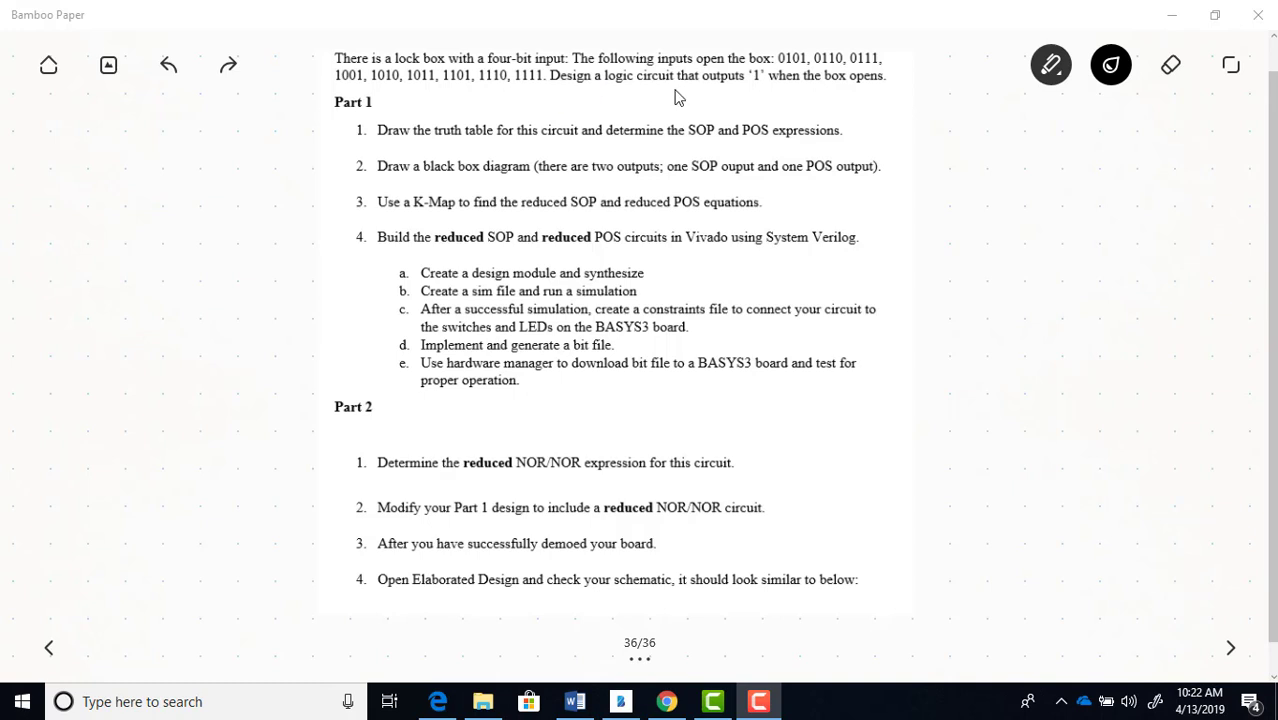
mouse_move(744, 90)
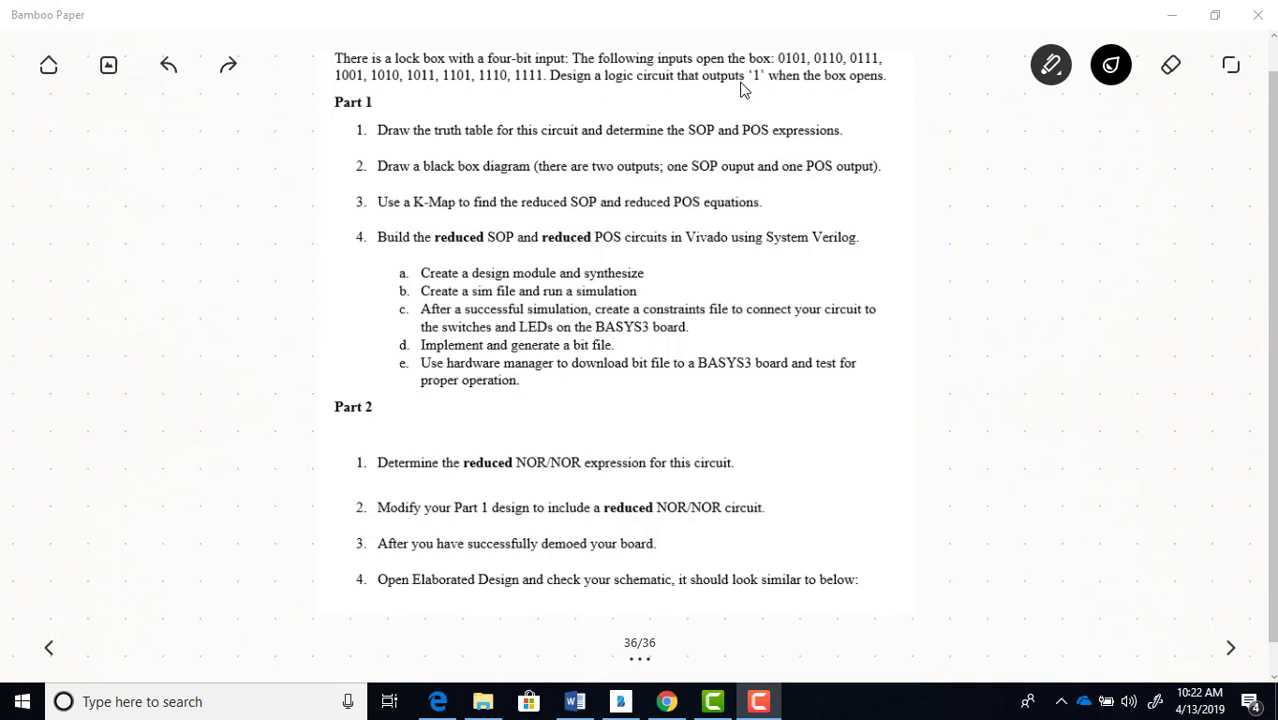
mouse_move(756, 92)
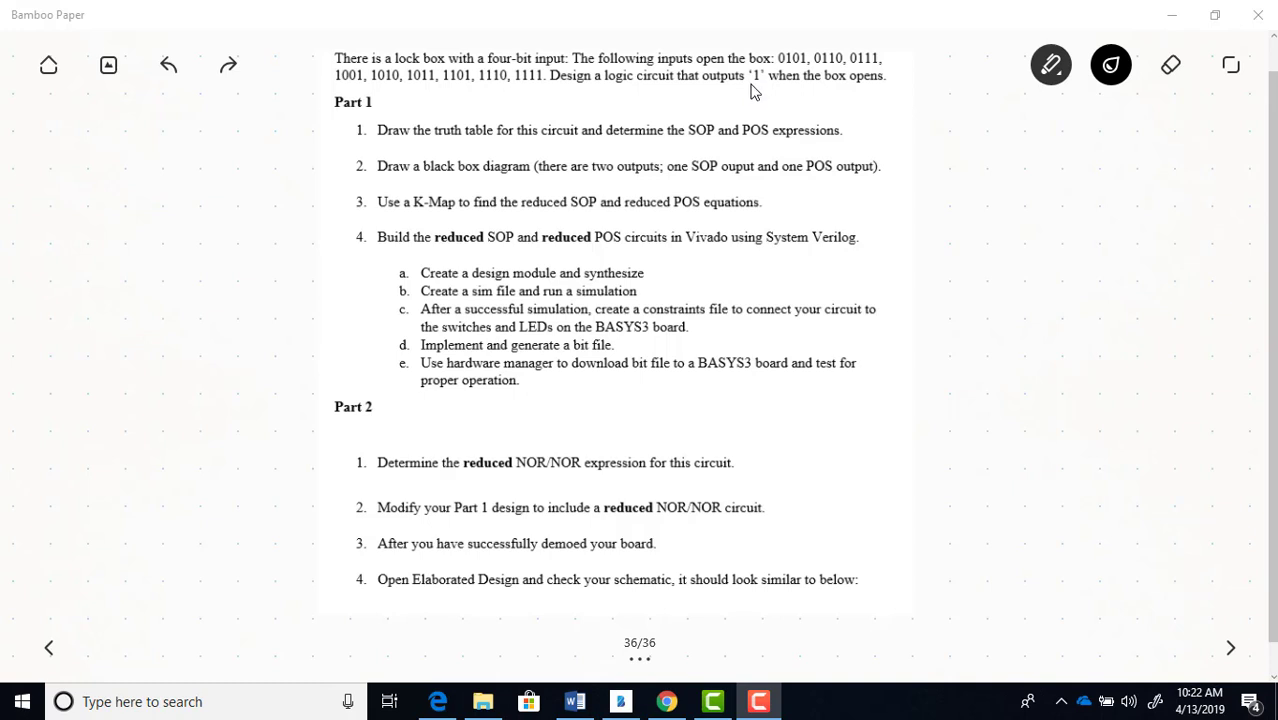
mouse_move(720, 118)
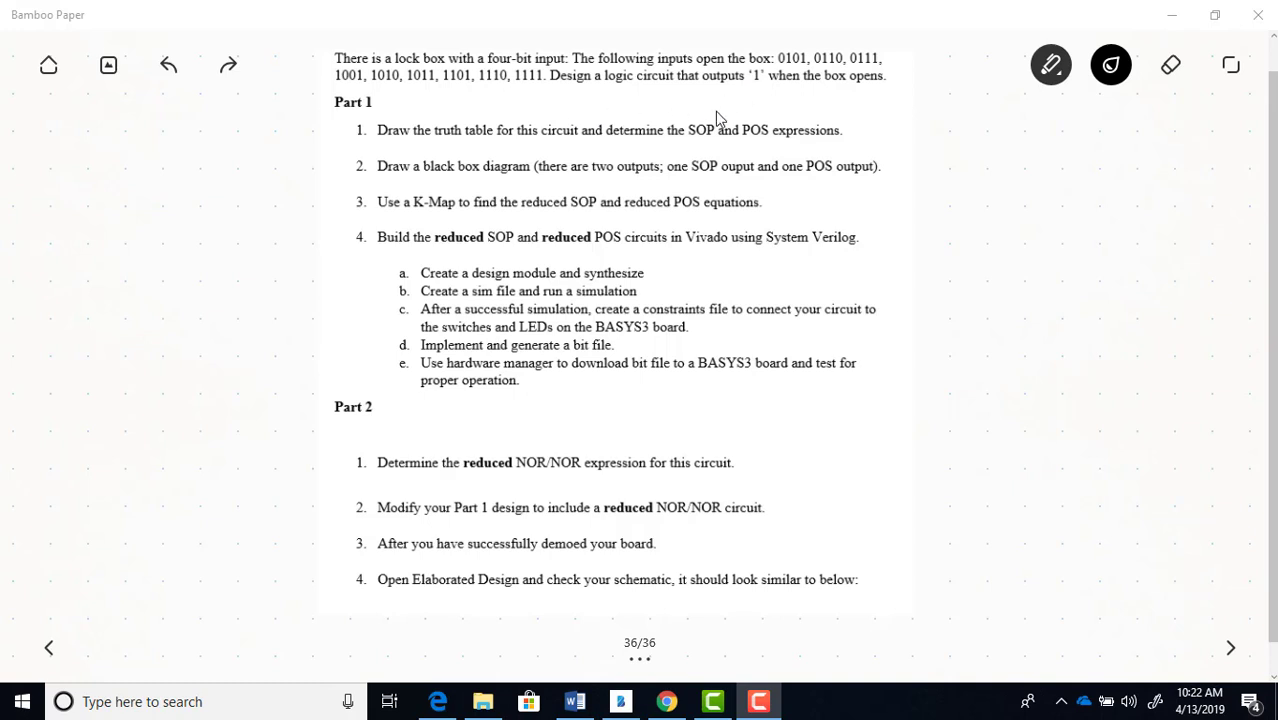
mouse_move(784, 136)
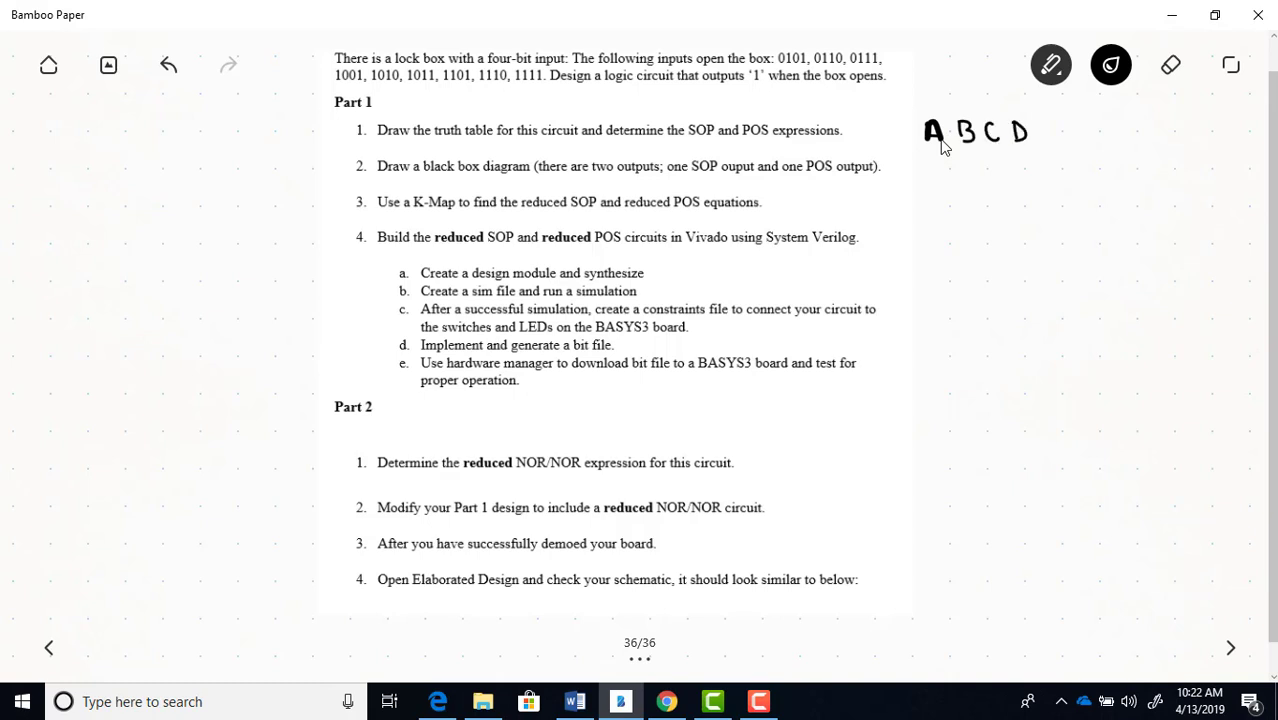
Step: Draw the table divider and header line, write rows 0000 and 0001, and note '2^#bits = values'
left_click_drag(1038, 130, 1038, 264)
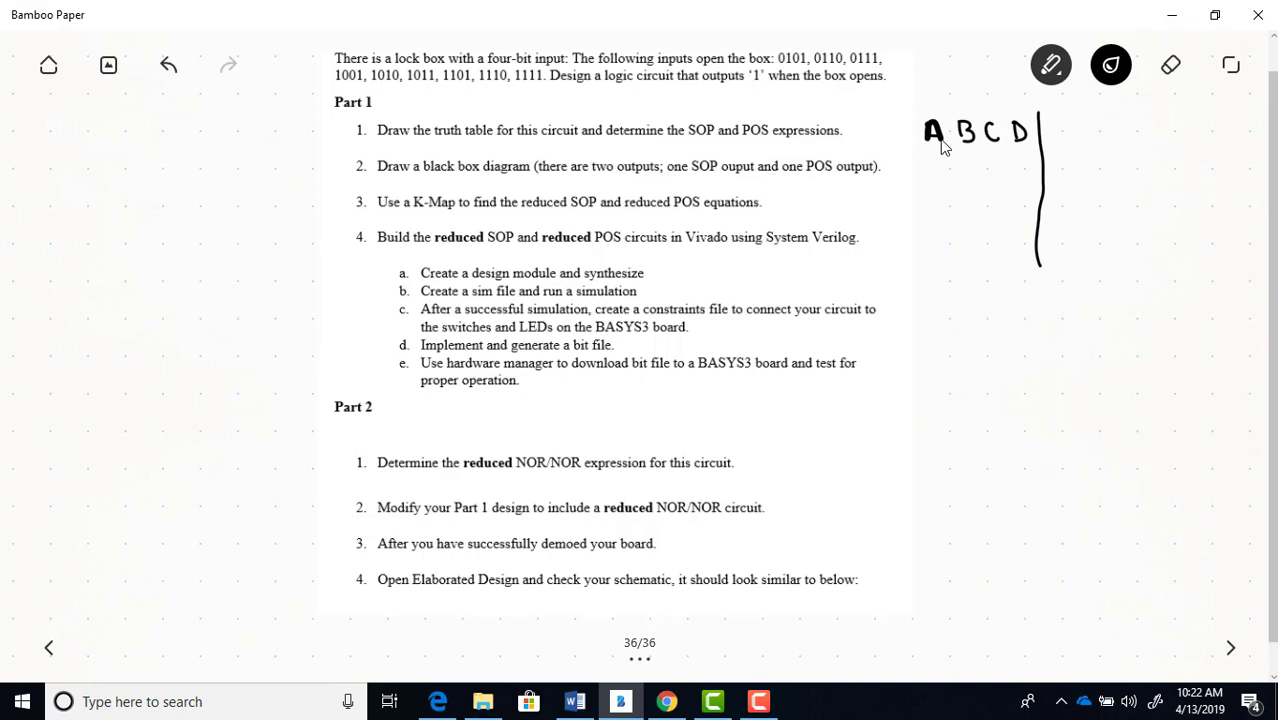
left_click_drag(916, 148, 1104, 148)
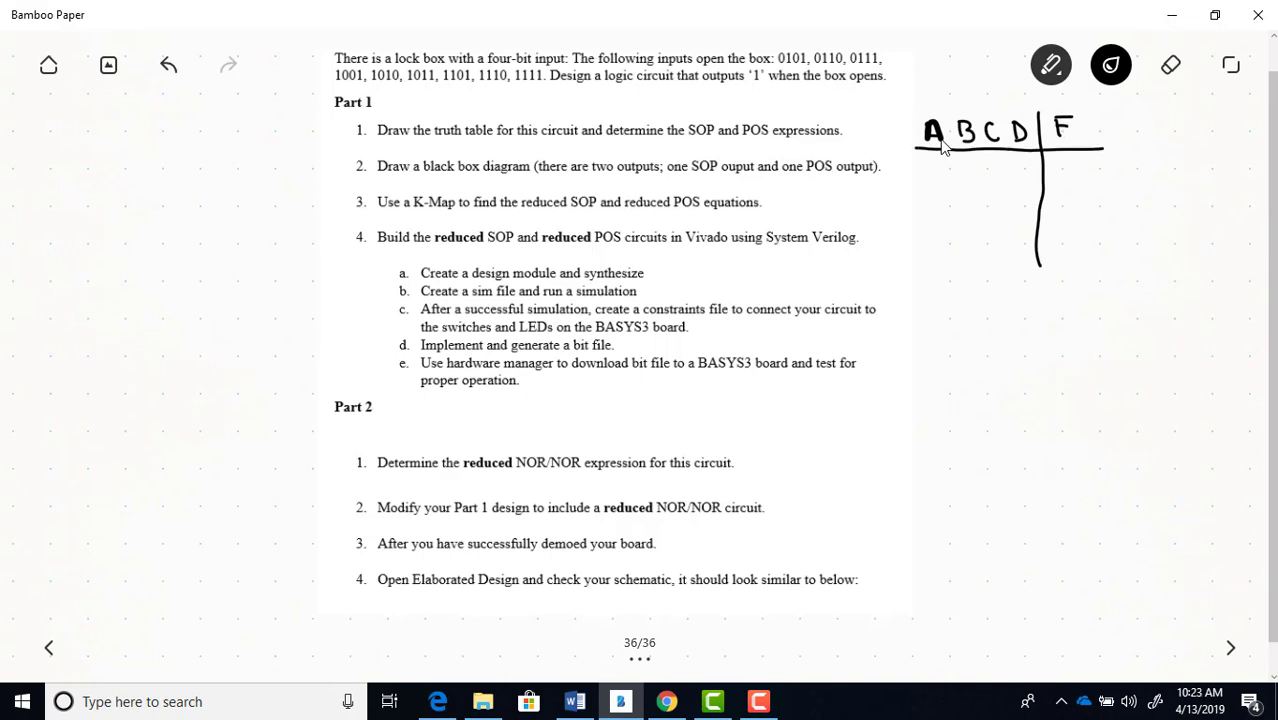
left_click_drag(930, 168, 960, 168)
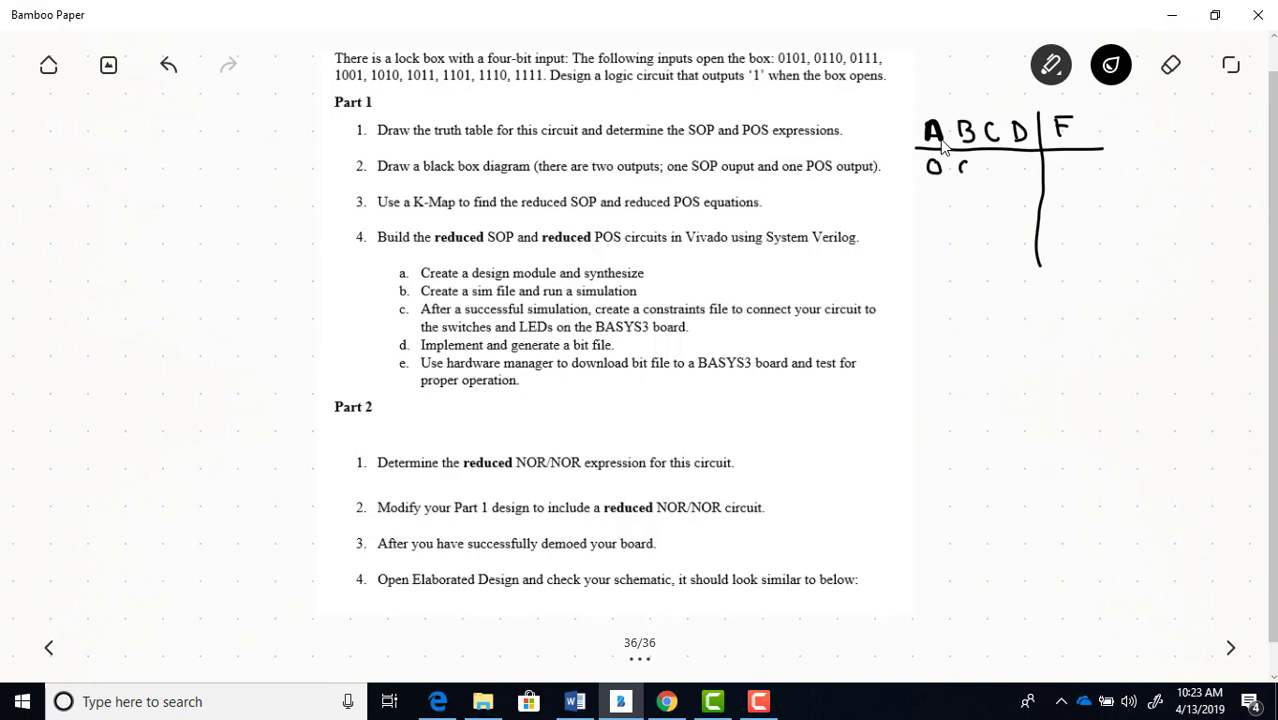
left_click_drag(960, 168, 1020, 168)
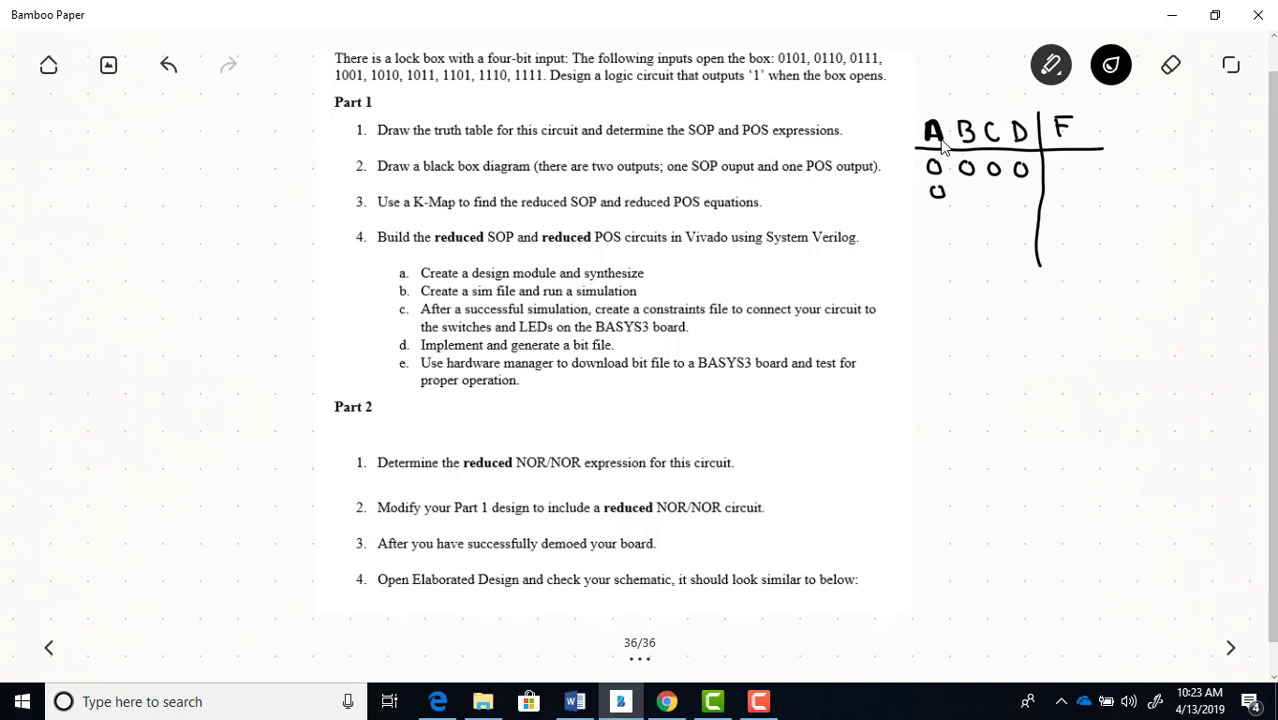
left_click_drag(956, 196, 1004, 196)
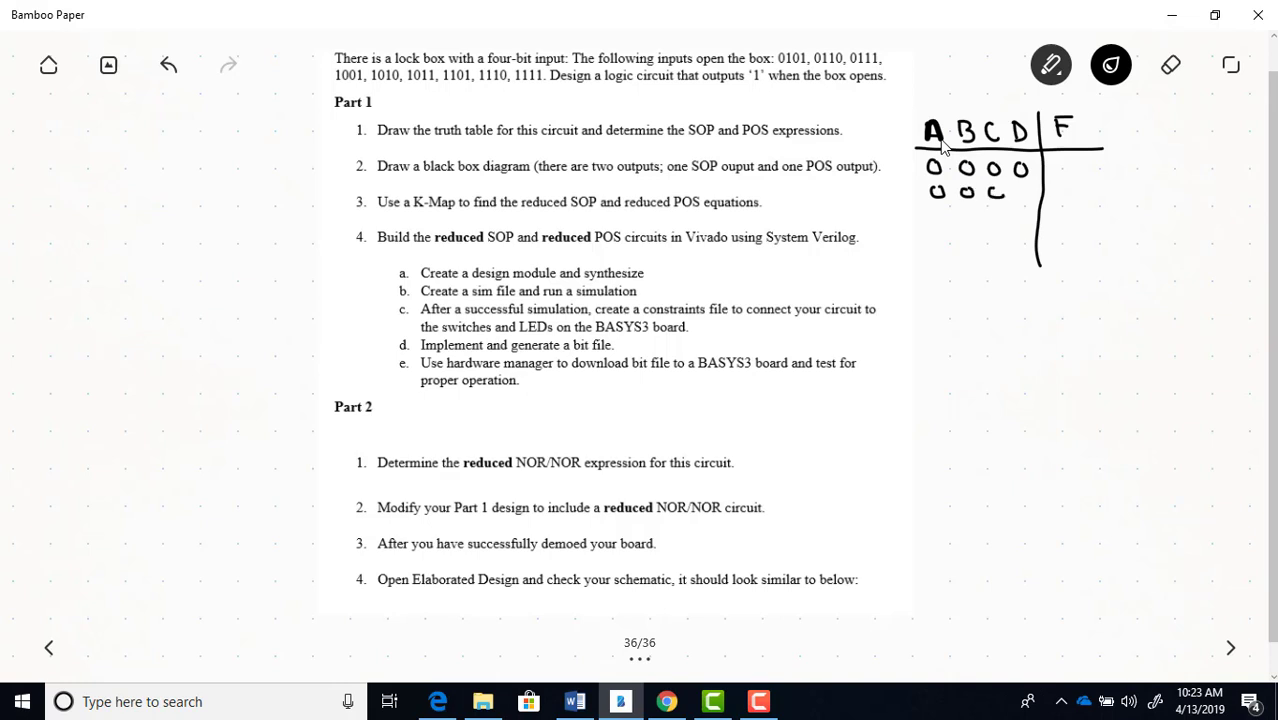
left_click_drag(990, 192, 1016, 192)
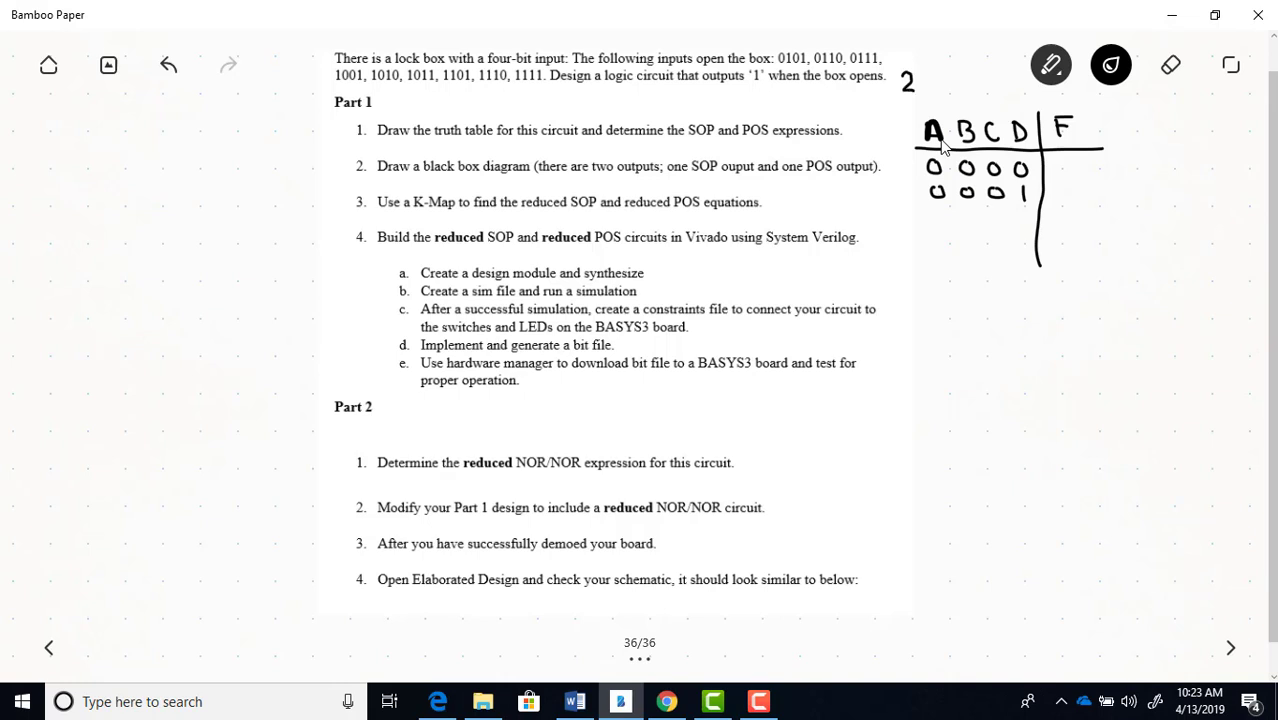
left_click_drag(904, 48, 908, 68)
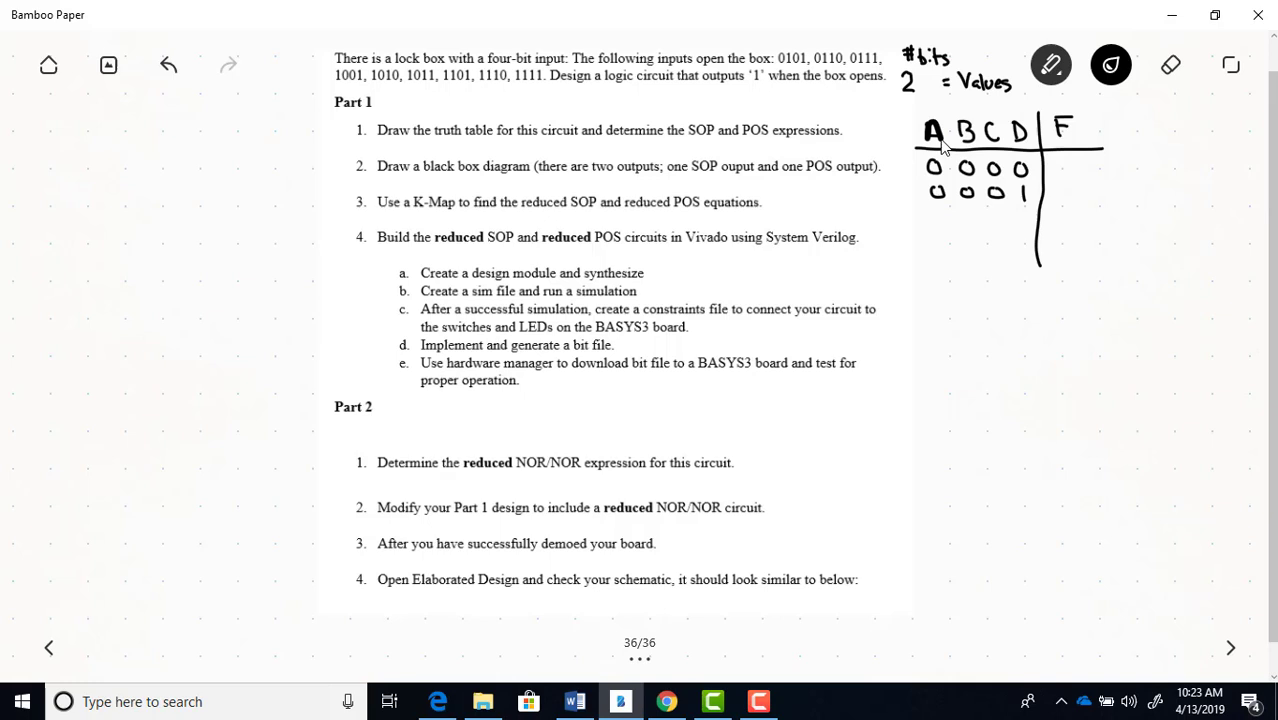
Step: Write rows 0010, 0011, 0100, 0101 with F = 0 except 1 for 0101
left_click(938, 216)
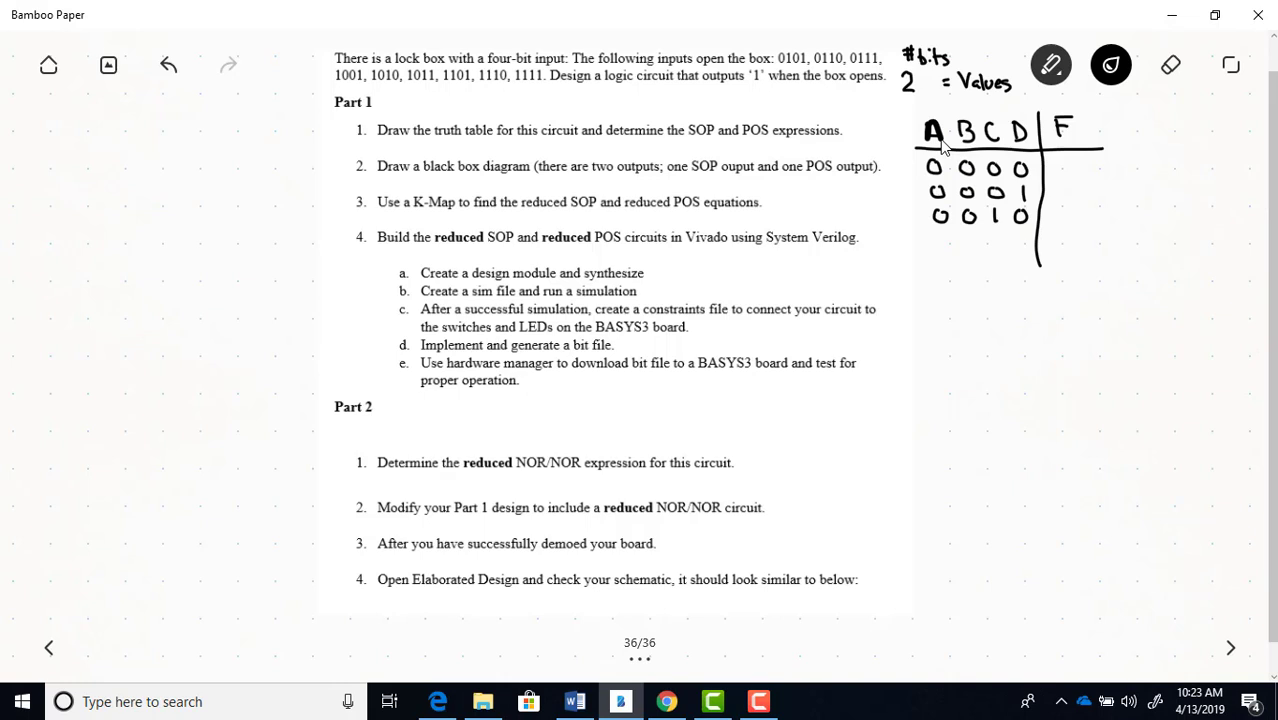
left_click_drag(936, 240, 976, 242)
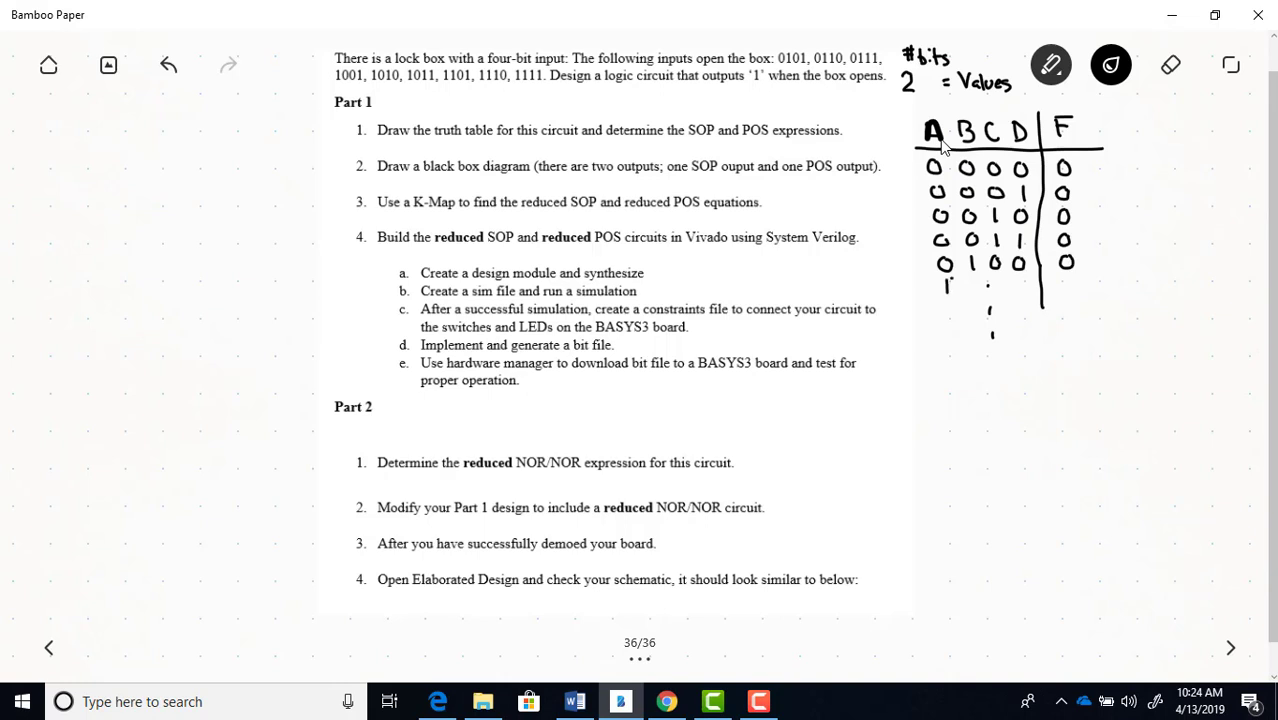
left_click(952, 286)
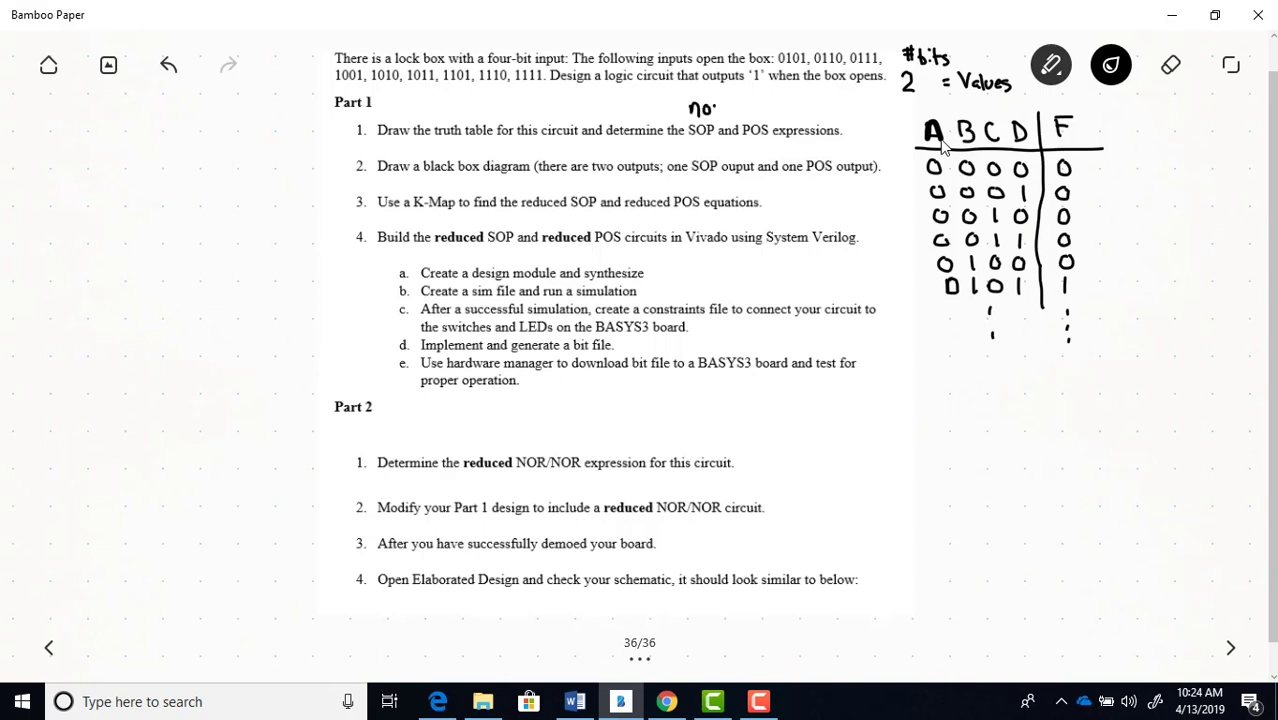
Step: Write 'non reduced' above the table and start the black-box rectangle beside Part 2
left_click_drag(710, 110, 730, 114)
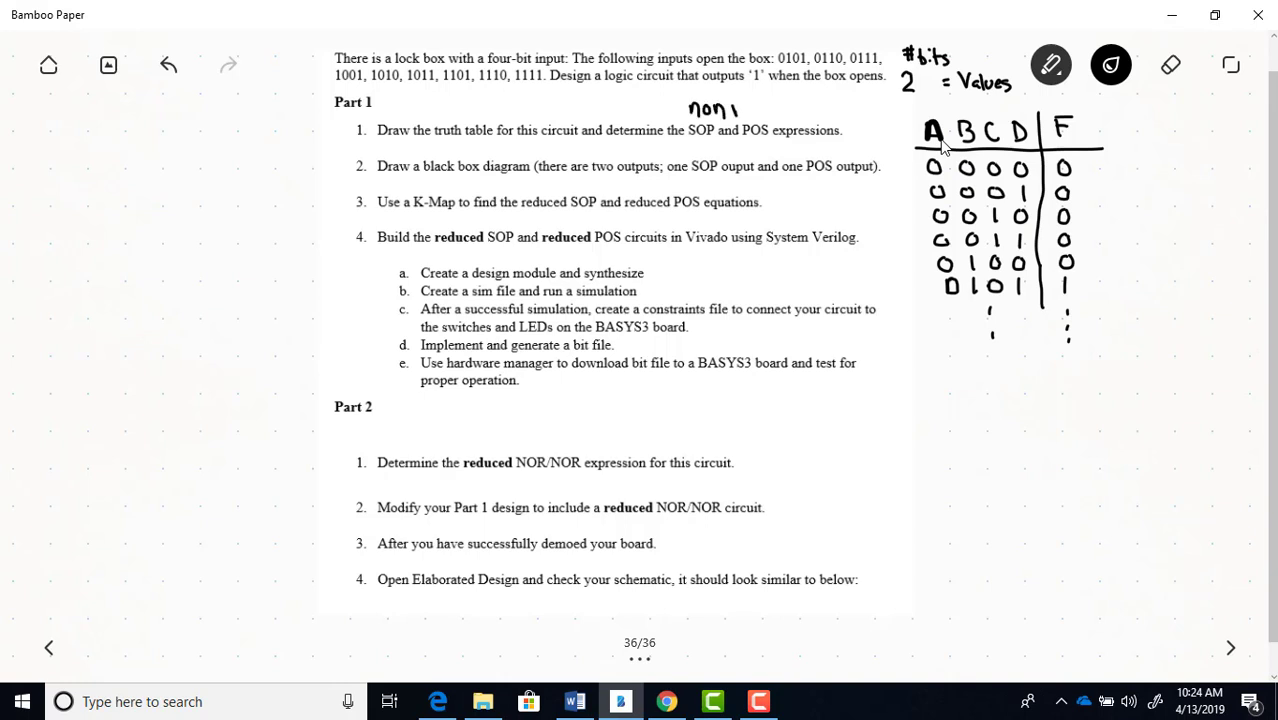
type("red")
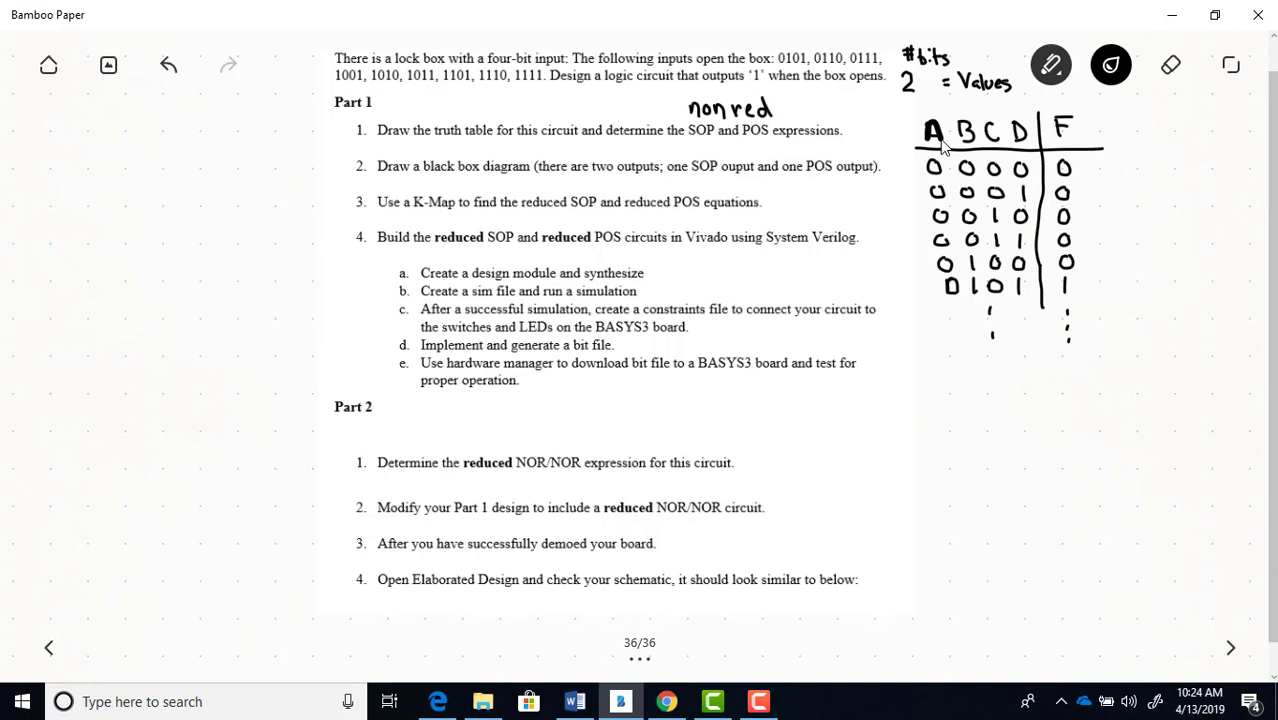
type("uced")
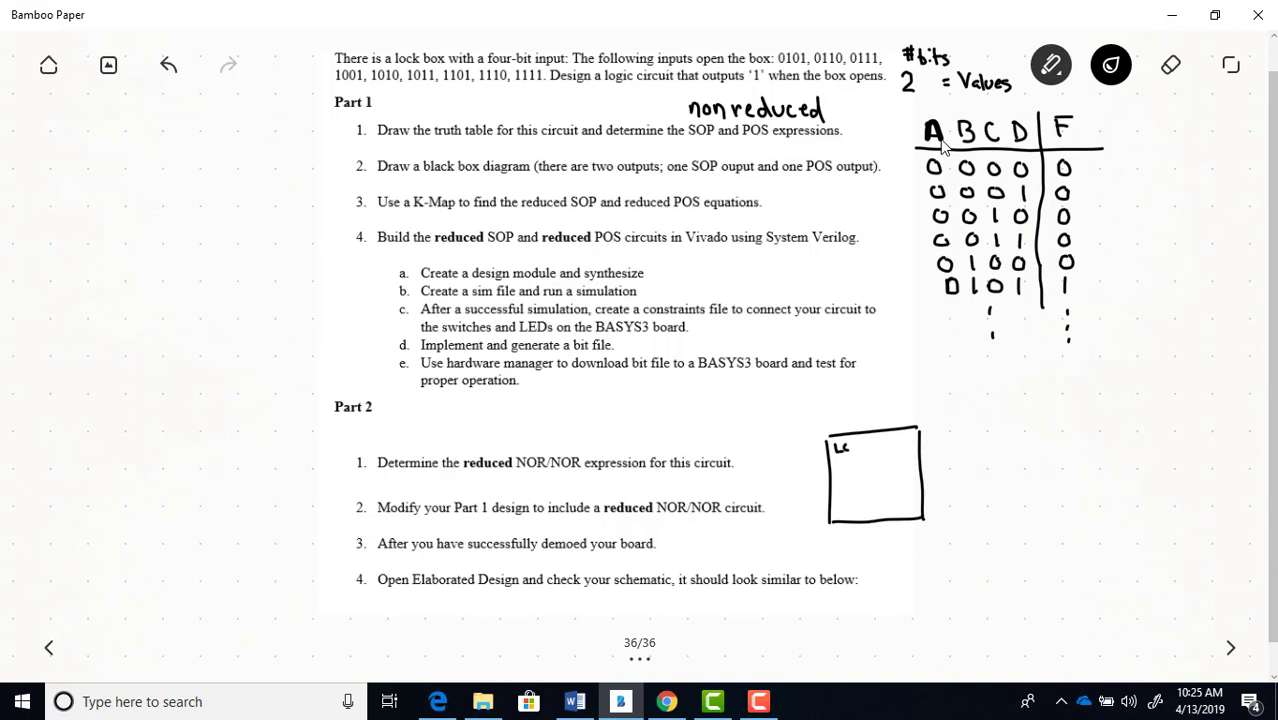
Step: Label the box Lock_Box and add two output arrows labeled SOP and POS
type("ock_R")
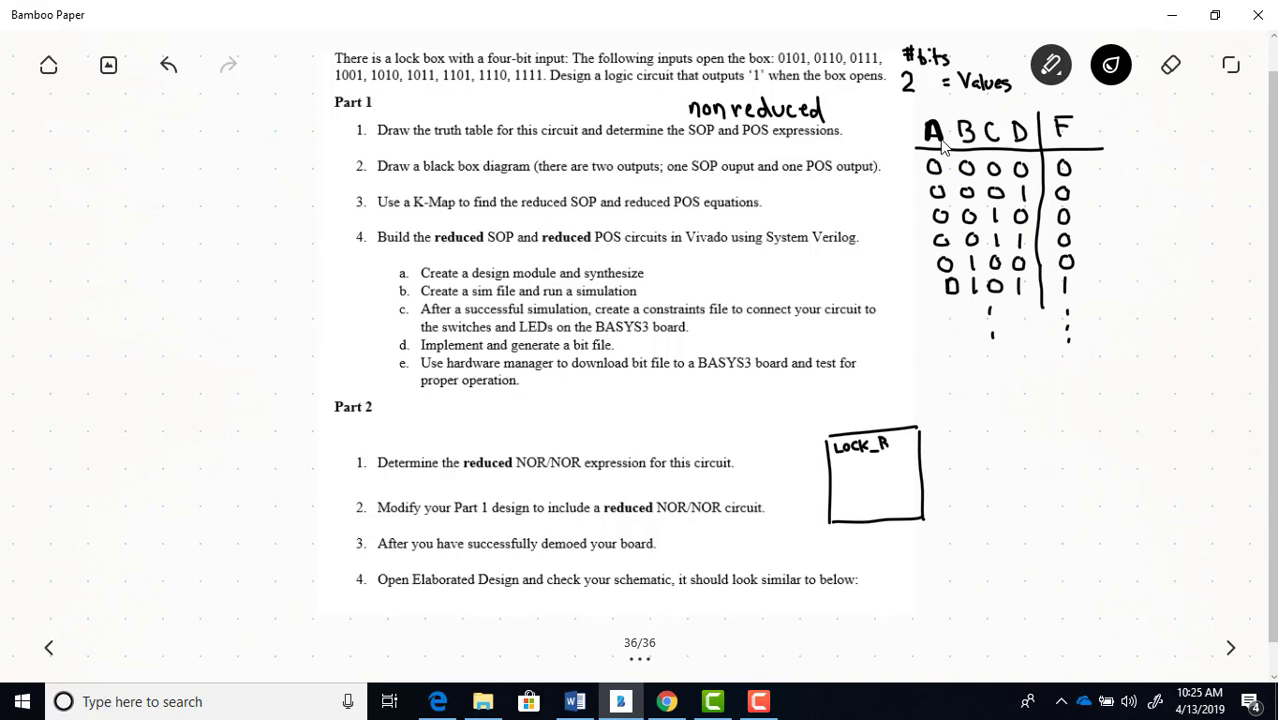
type("ox")
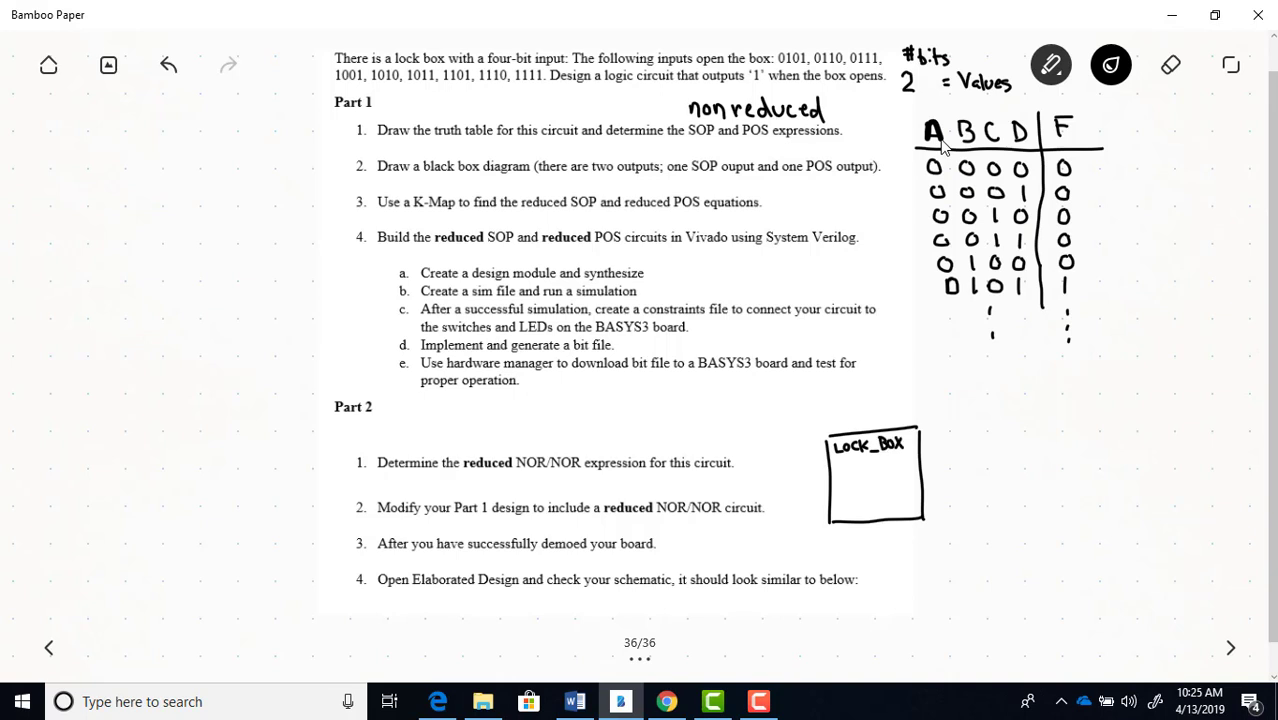
left_click_drag(922, 452, 968, 452)
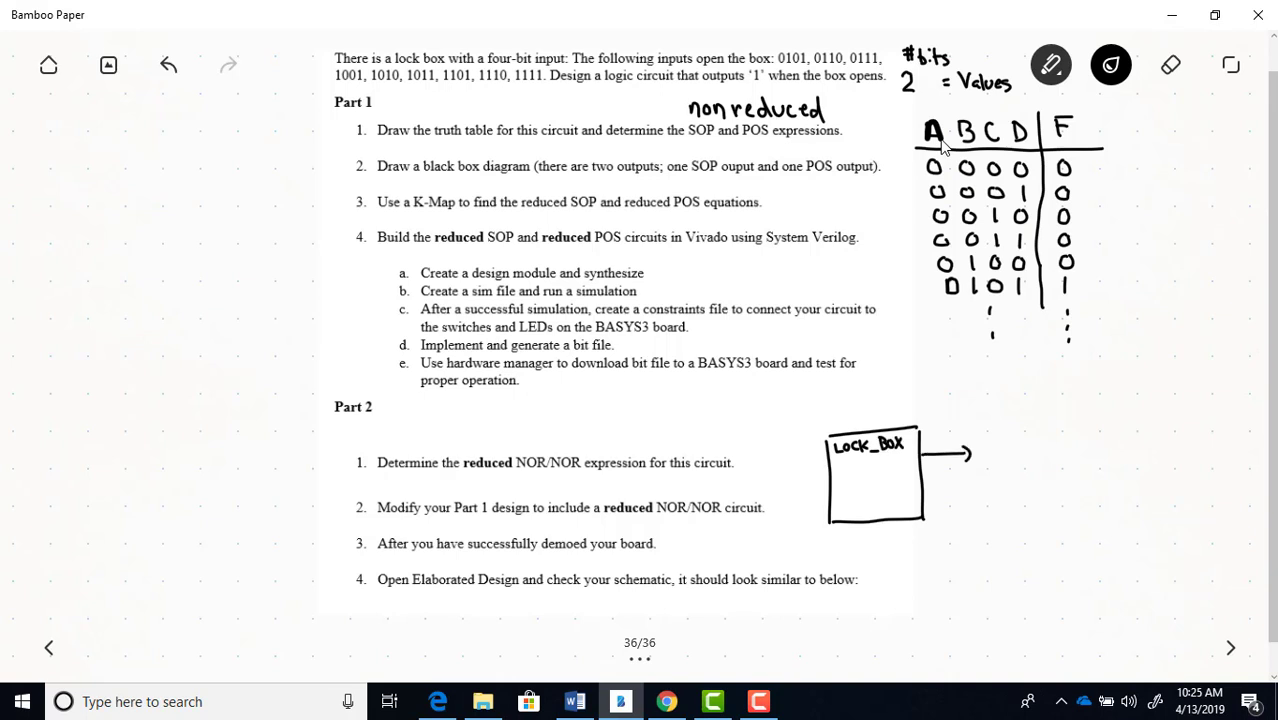
left_click_drag(924, 488, 978, 488)
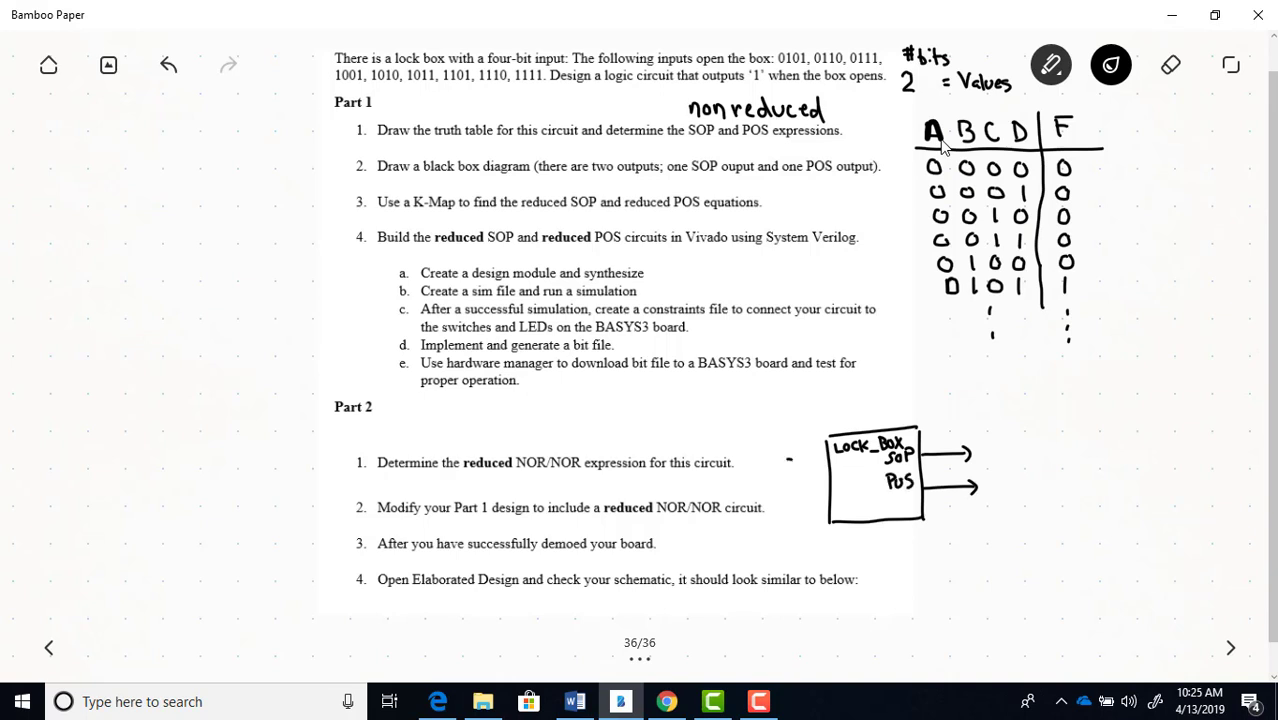
left_click_drag(790, 464, 824, 462)
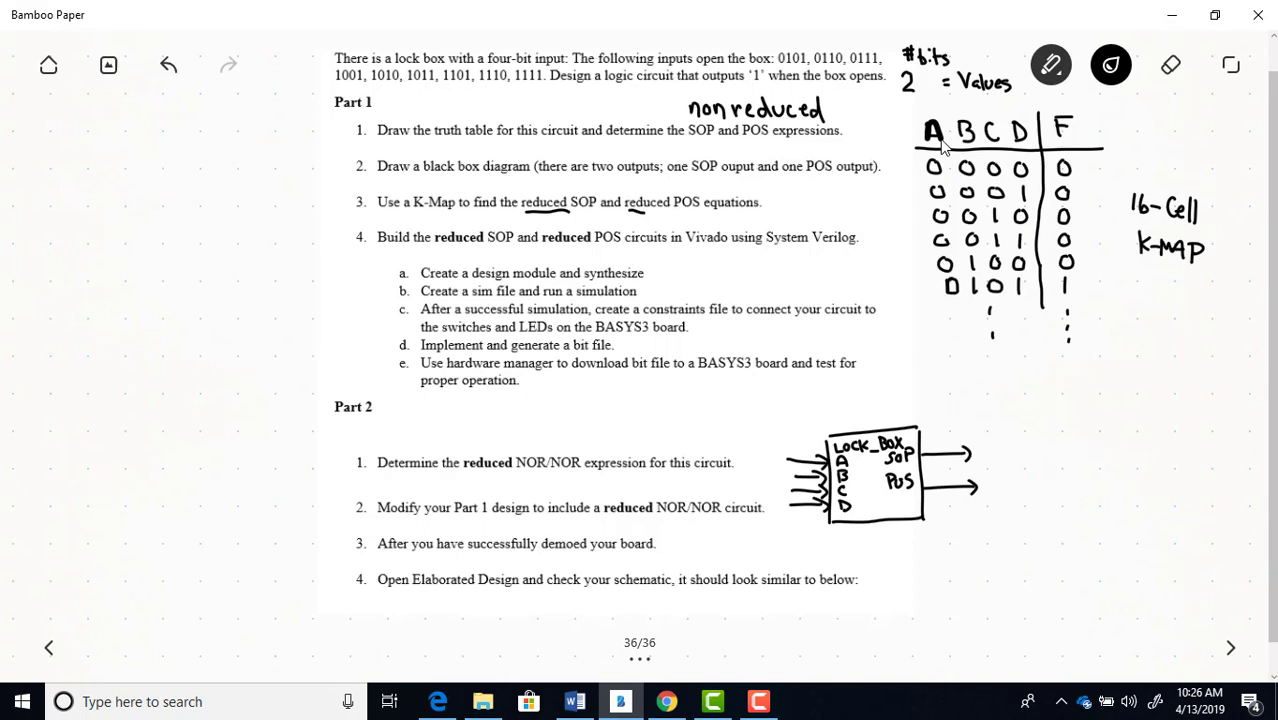
Step: Underline 'reduced' in step 4 and Part 2 step 1, then add a third Lock_Box output labeled N-N
left_click_drag(628, 210, 680, 210)
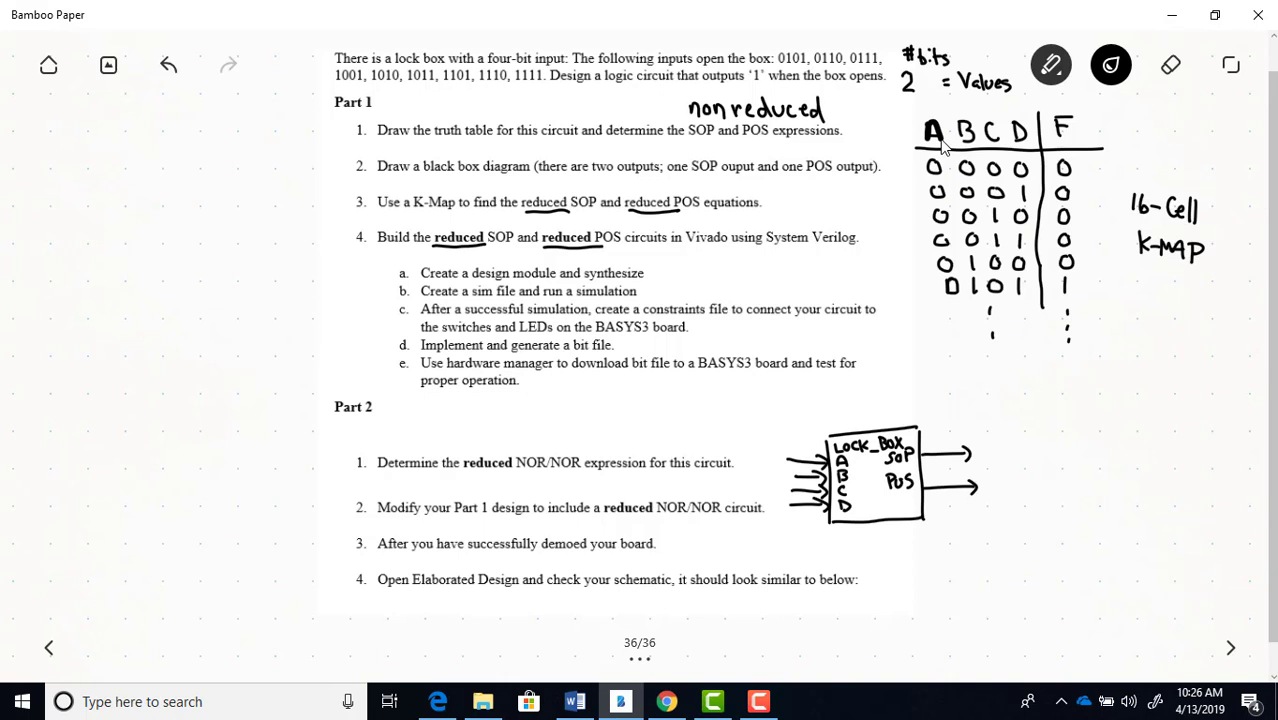
left_click_drag(462, 476, 576, 480)
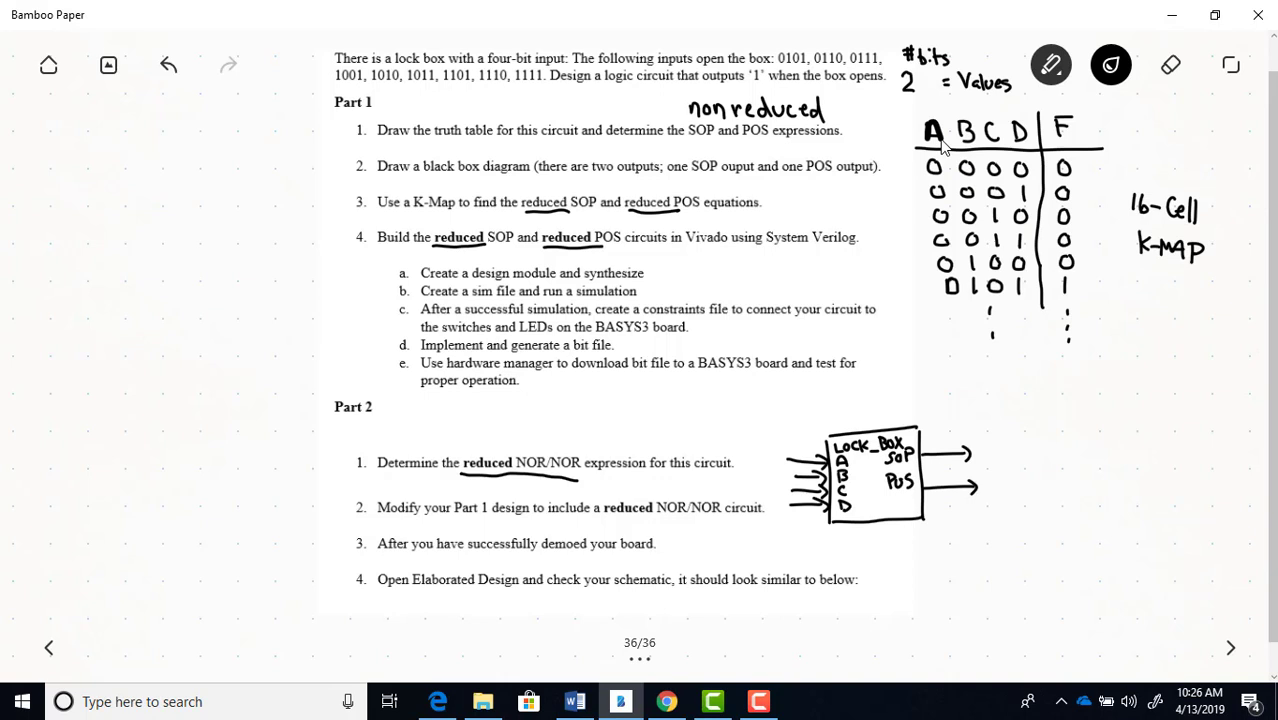
left_click_drag(924, 504, 976, 504)
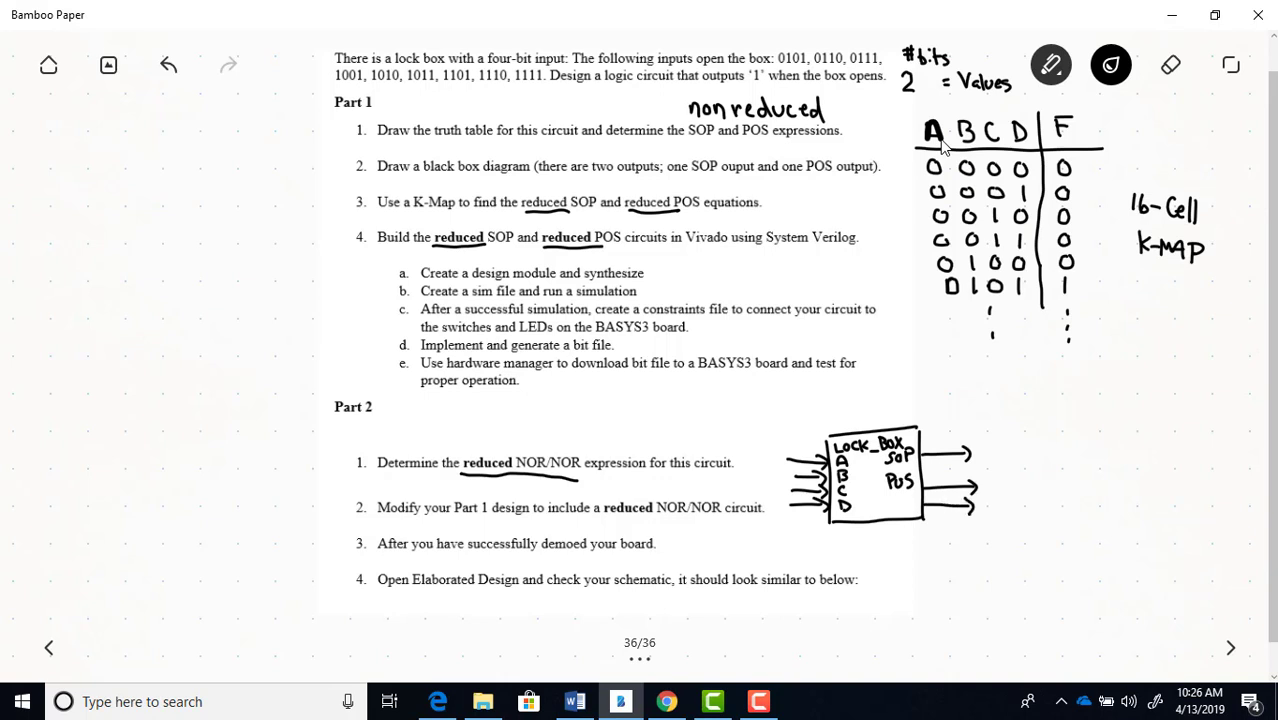
left_click_drag(880, 496, 896, 510)
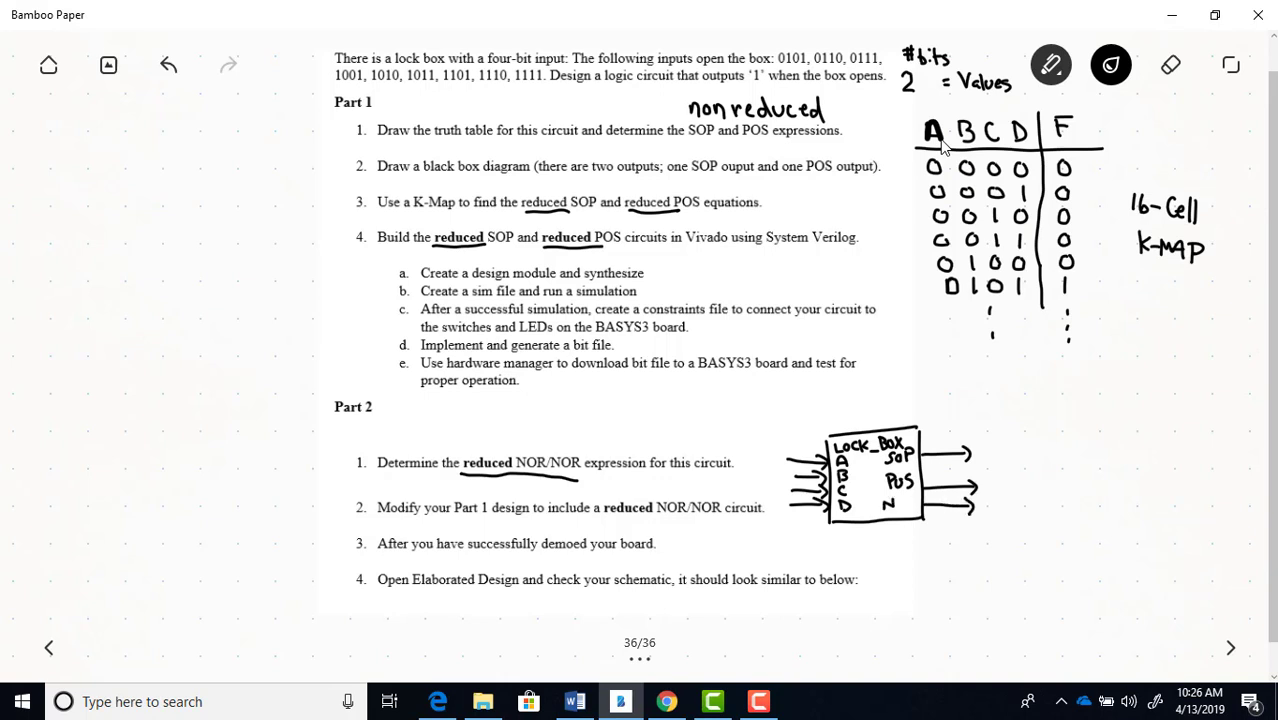
left_click_drag(884, 504, 910, 504)
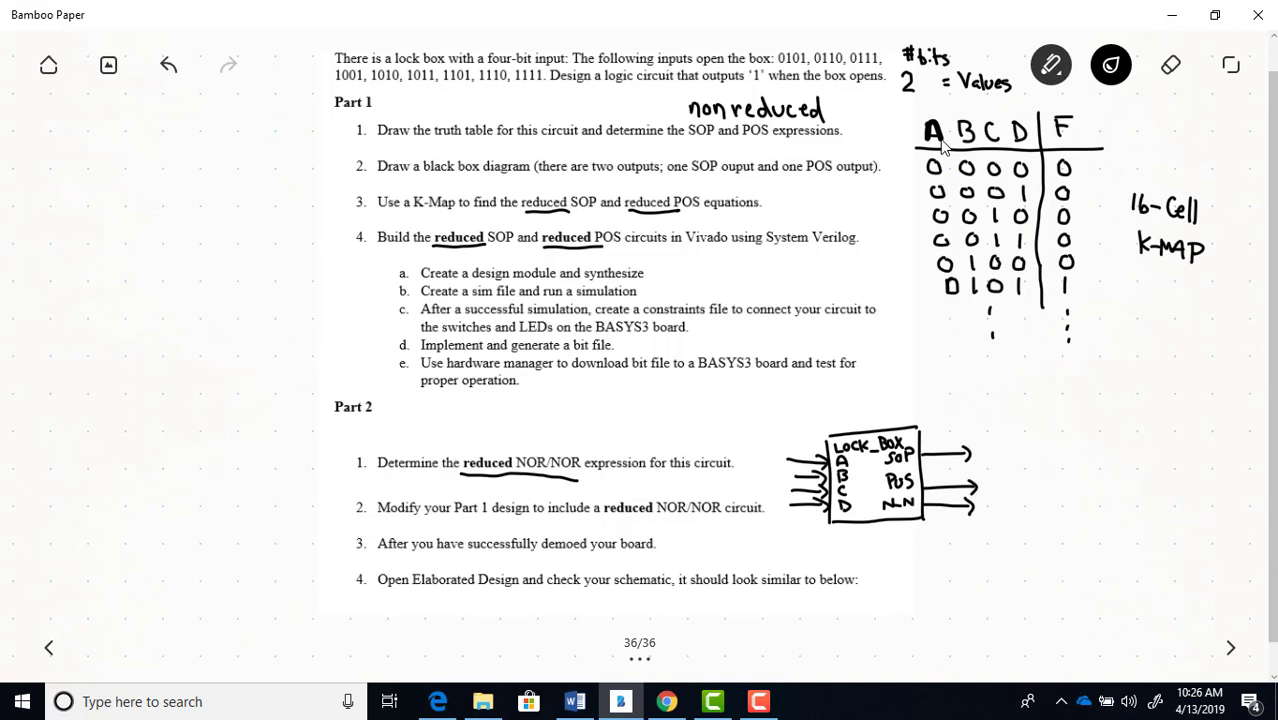